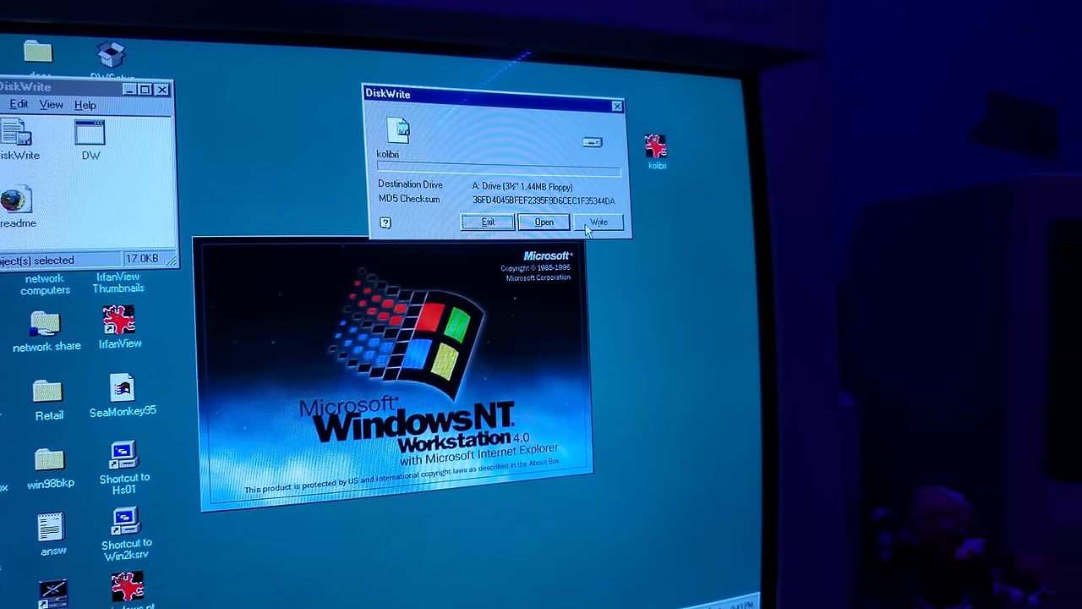
Start writing the kolibri image to the 1.44MB floppy in drive A:
click(599, 222)
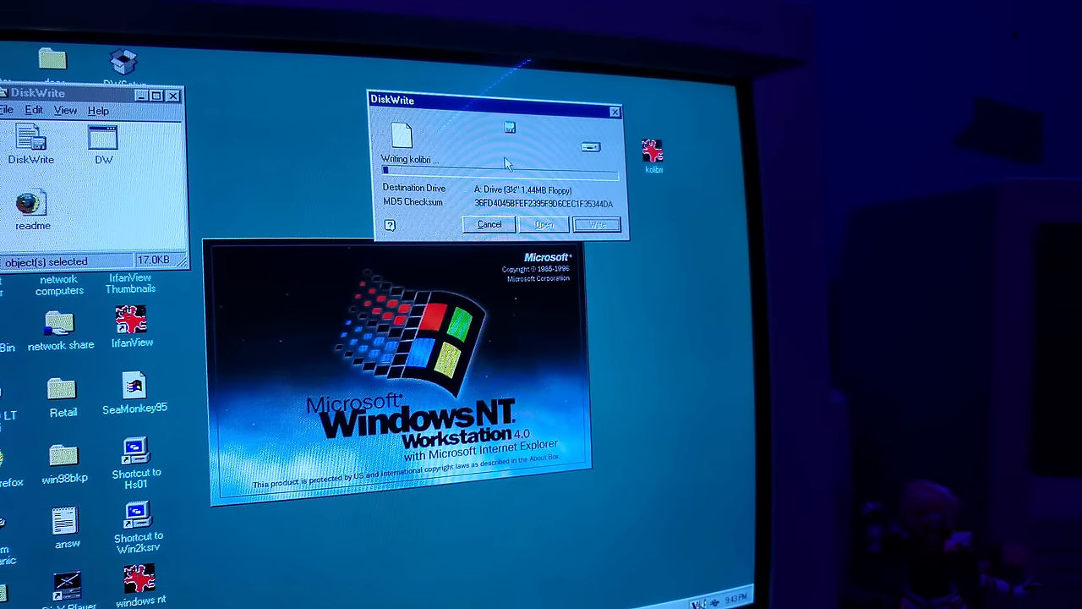